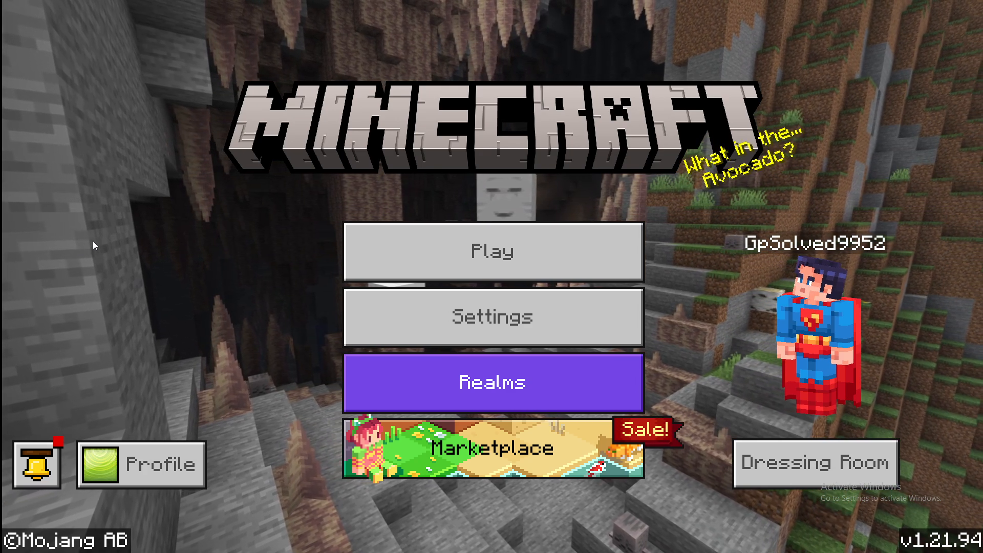
- Export the world 'This' from its General settings with default options as This.mcworld on the Desktop
{"action": "left_click", "coordinate": [492, 251]}
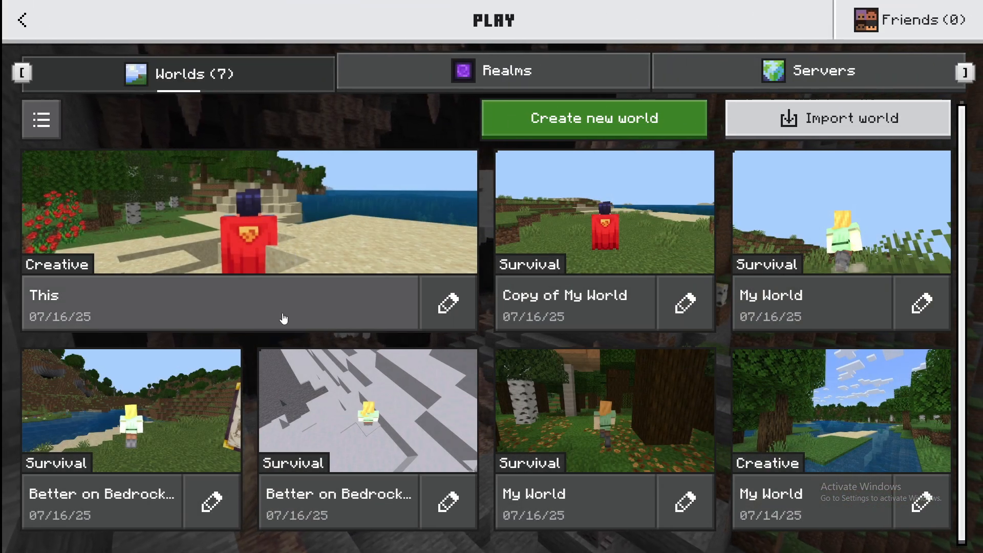
{"action": "mouse_move", "coordinate": [351, 355]}
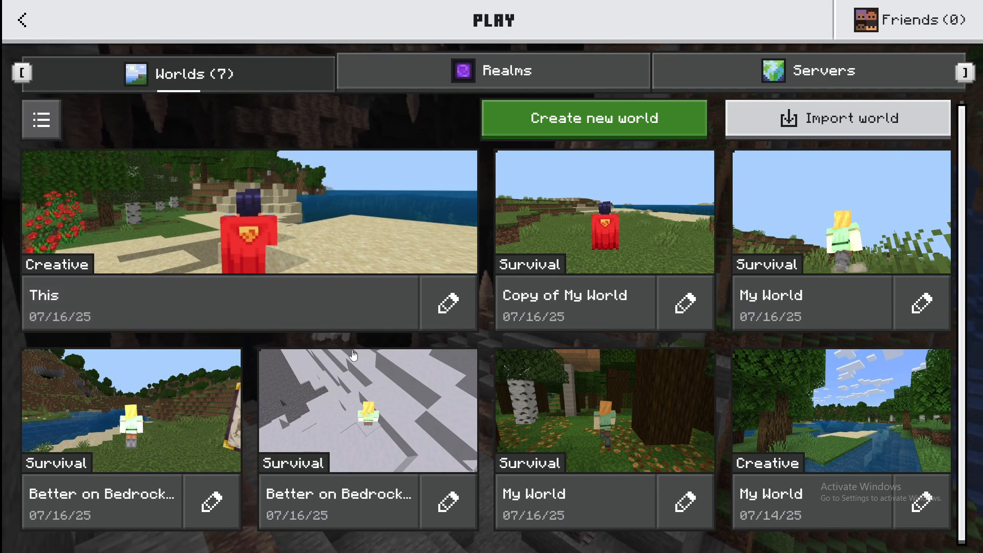
{"action": "left_click", "coordinate": [446, 303]}
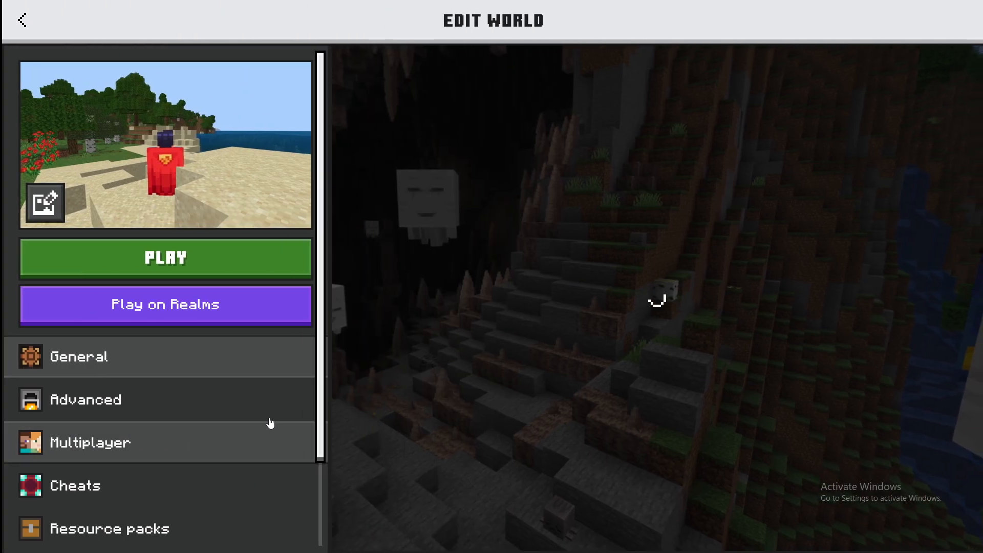
{"action": "left_click", "coordinate": [78, 356]}
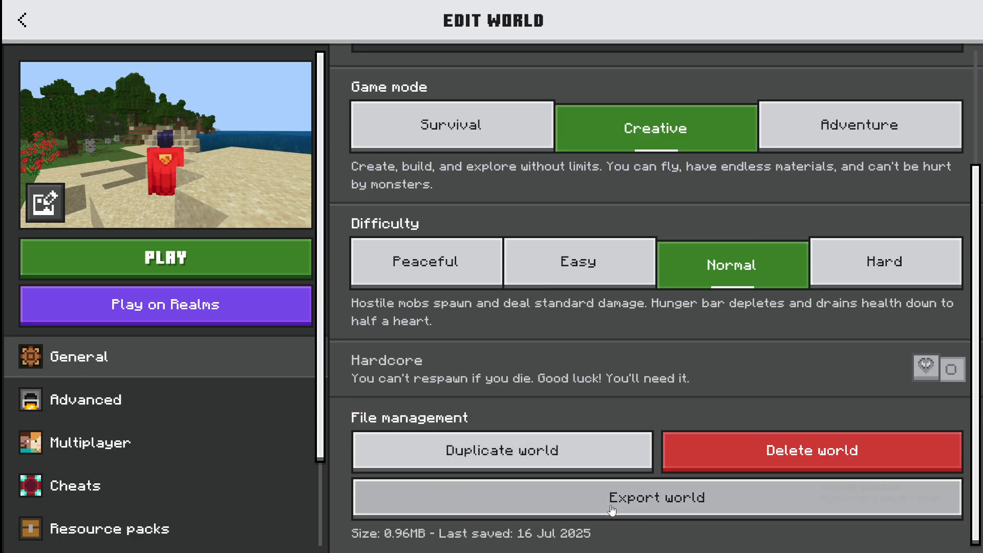
{"action": "left_click", "coordinate": [656, 497]}
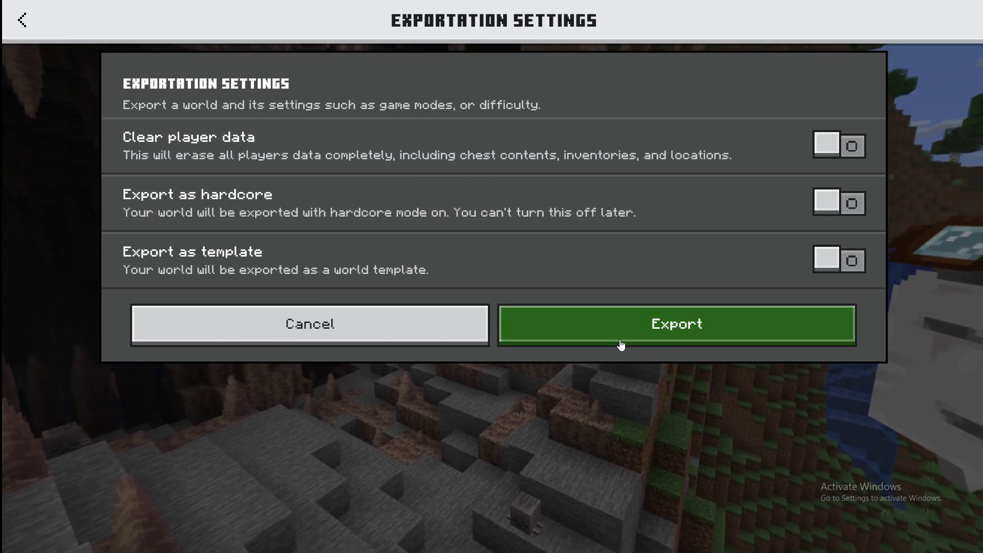
{"action": "left_click", "coordinate": [676, 324]}
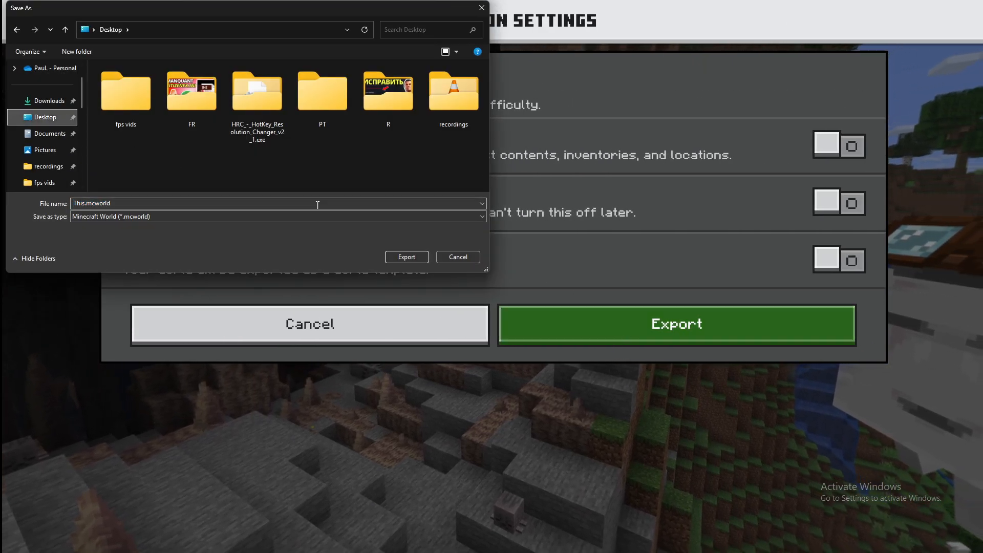
{"action": "left_click", "coordinate": [406, 256]}
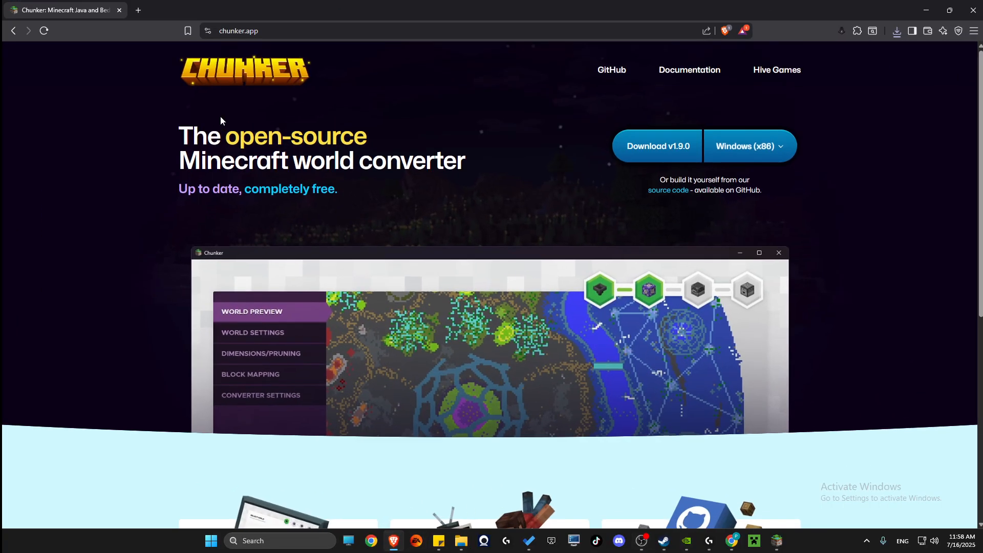
{"action": "mouse_move", "coordinate": [361, 97]}
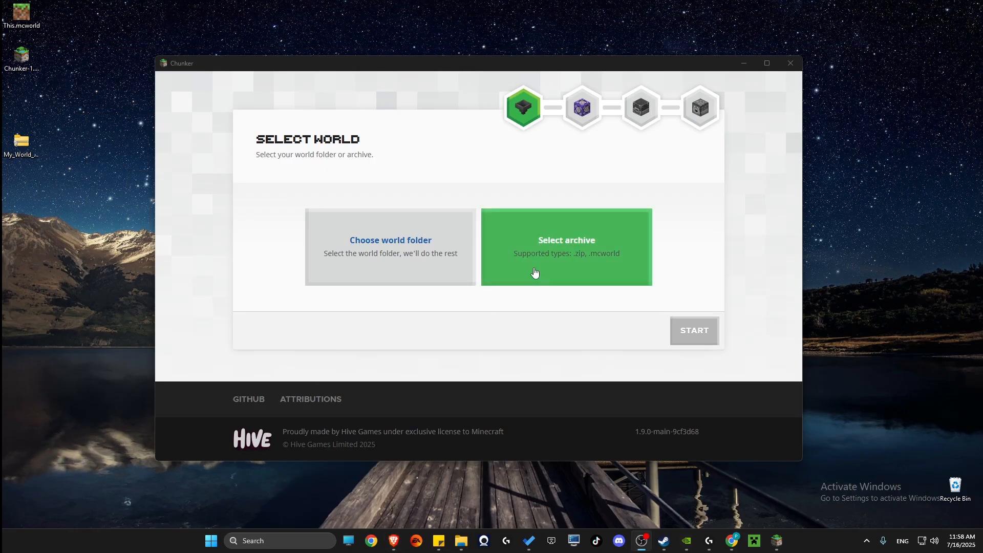
- Load This.mcworld into Chunker for conversion
{"action": "left_click", "coordinate": [566, 246]}
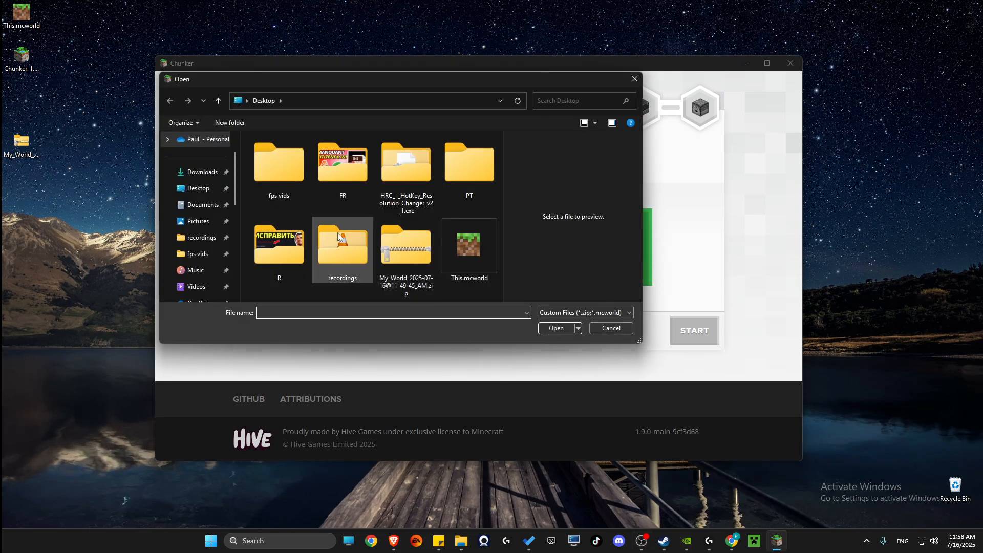
{"action": "double_click", "coordinate": [468, 245]}
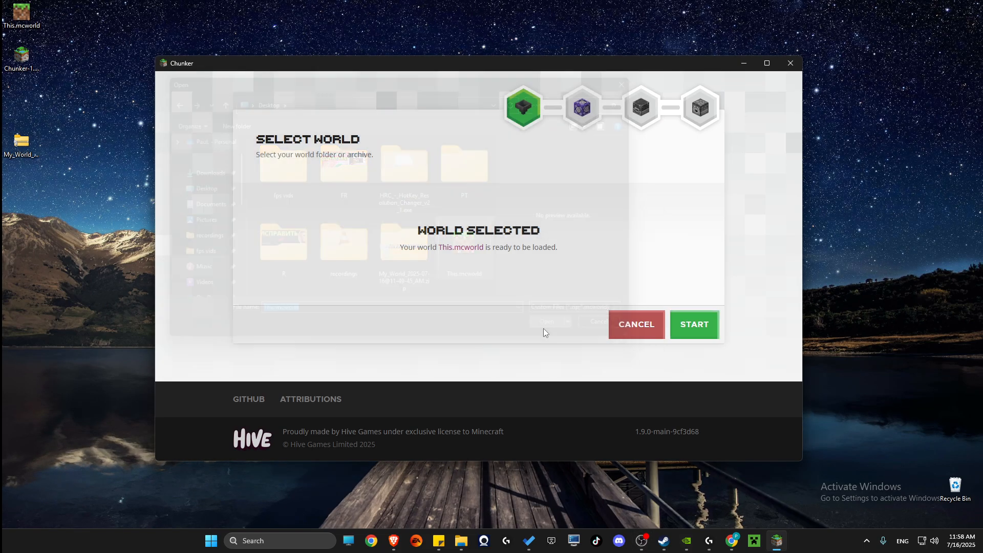
{"action": "left_click", "coordinate": [693, 324]}
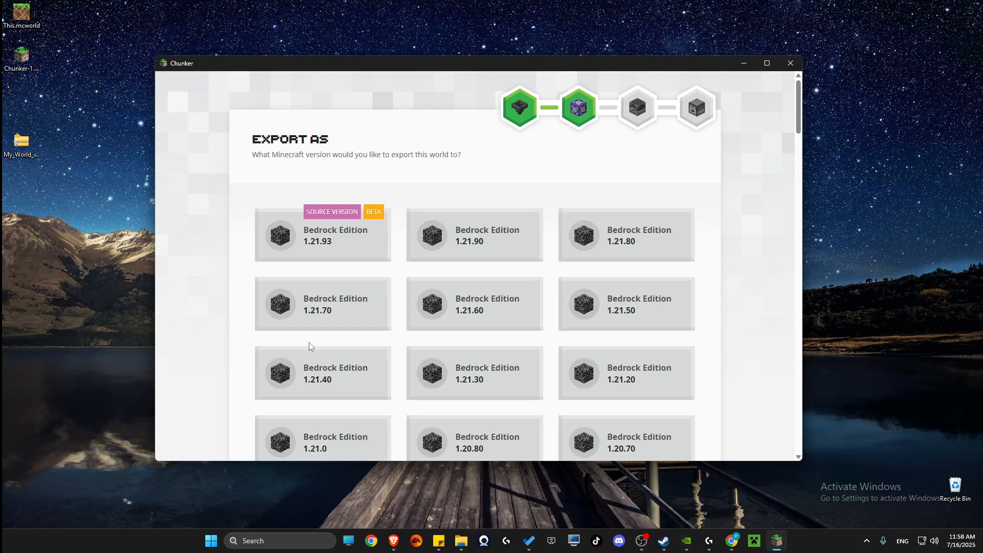
{"action": "scroll", "scroll_direction": "down", "scroll_amount": 3}
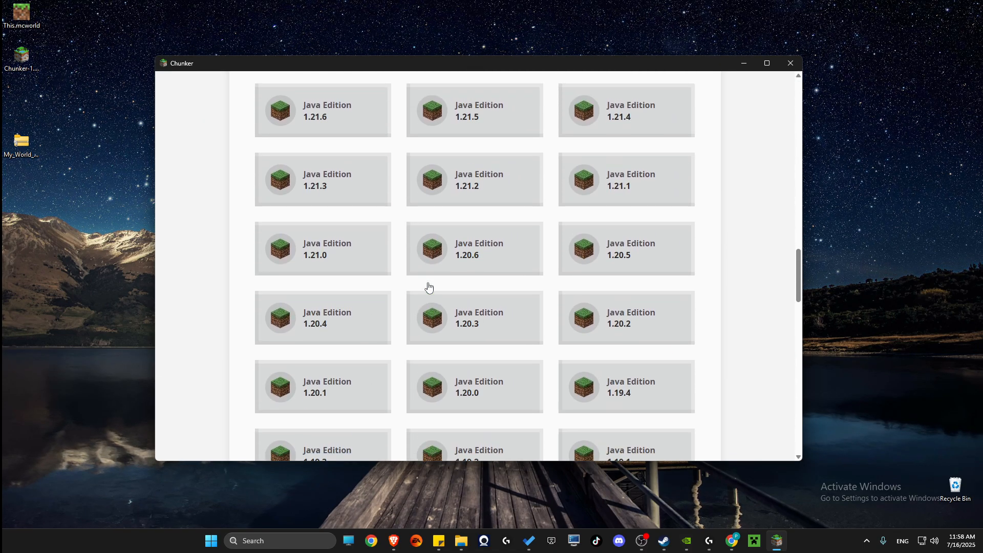
{"action": "scroll", "scroll_direction": "up", "scroll_amount": 3}
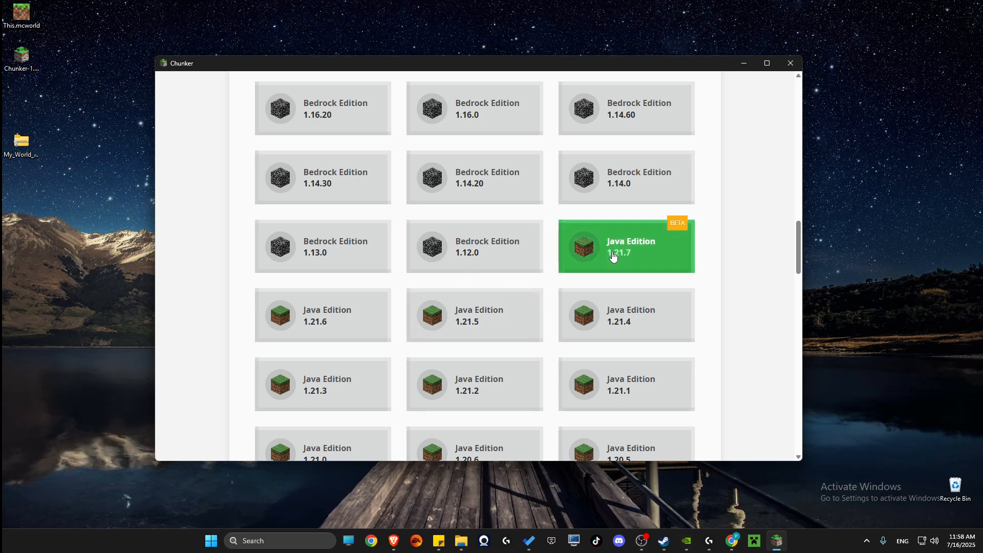
{"action": "scroll", "scroll_direction": "down", "scroll_amount": 3}
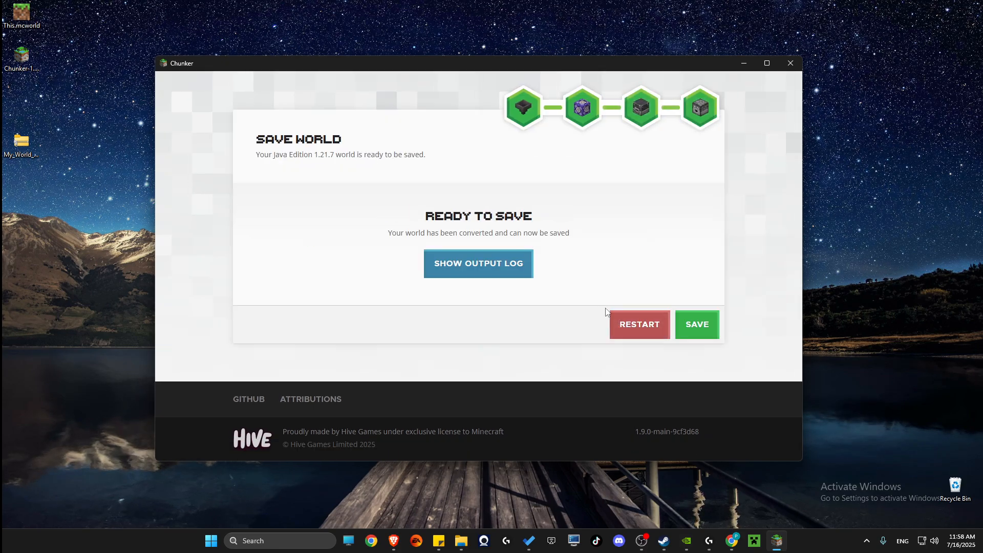
- Save the converted Java Edition 1.21.7 world as a zip on the Desktop
{"action": "left_click", "coordinate": [697, 324]}
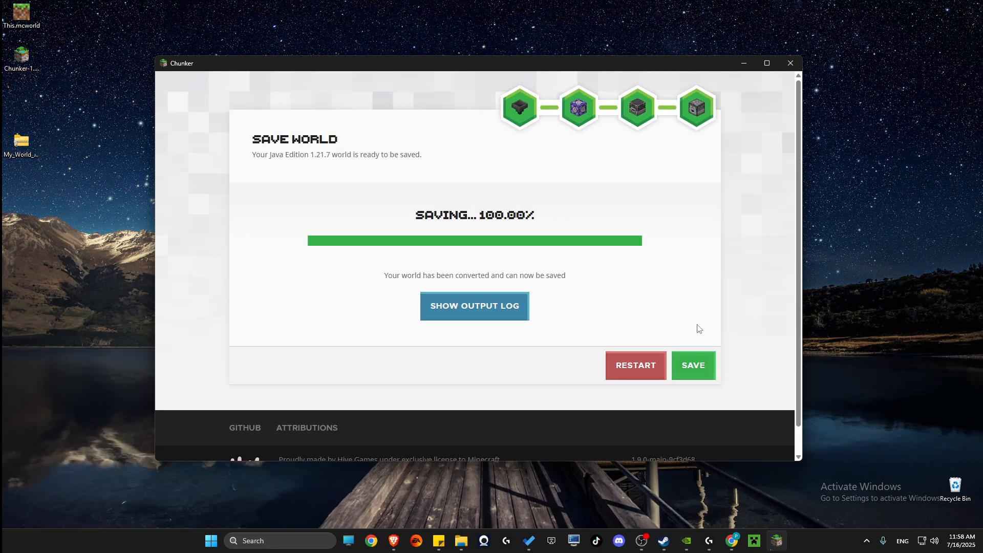
{"action": "left_click", "coordinate": [693, 366]}
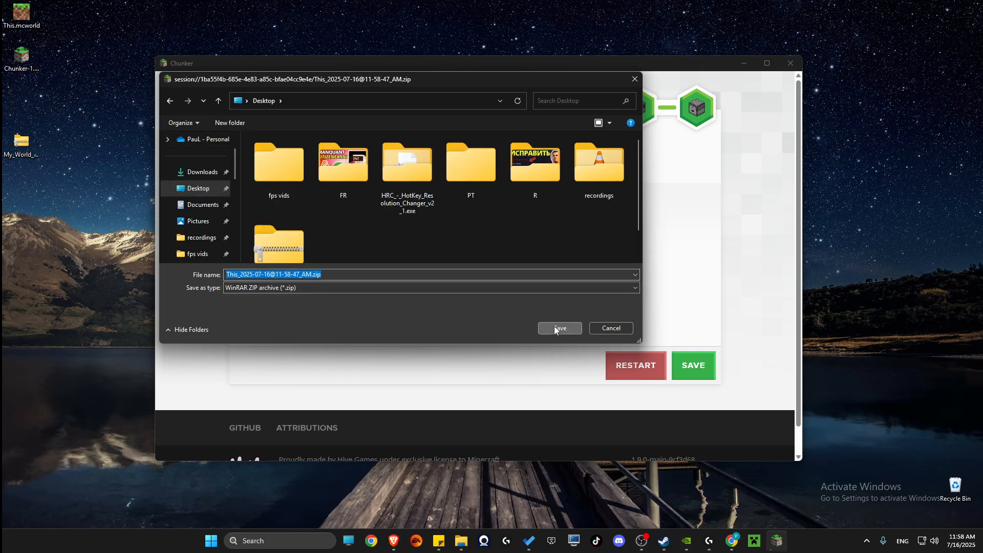
{"action": "left_click", "coordinate": [558, 328]}
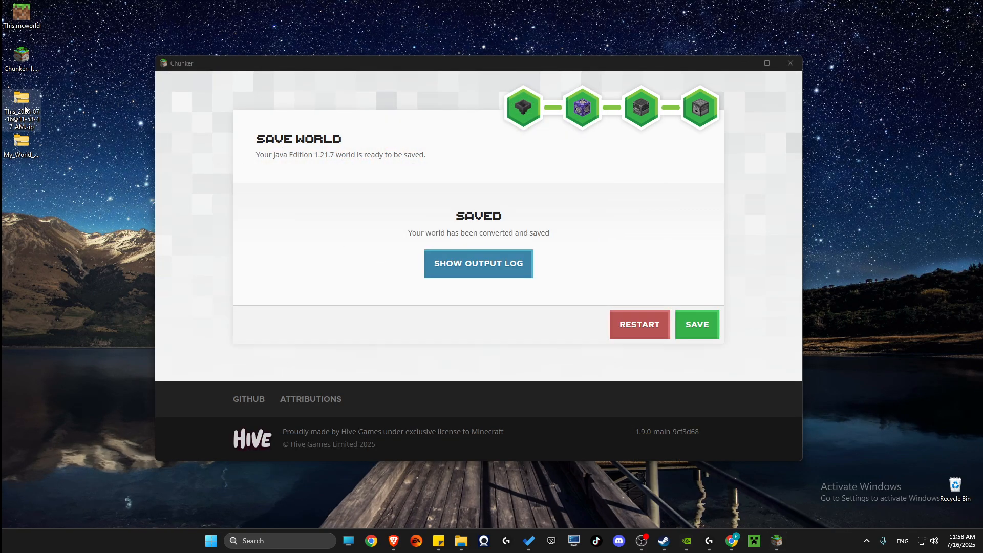
- Extract All on the converted world zip into the suggested Desktop folder
{"action": "left_click", "coordinate": [790, 63]}
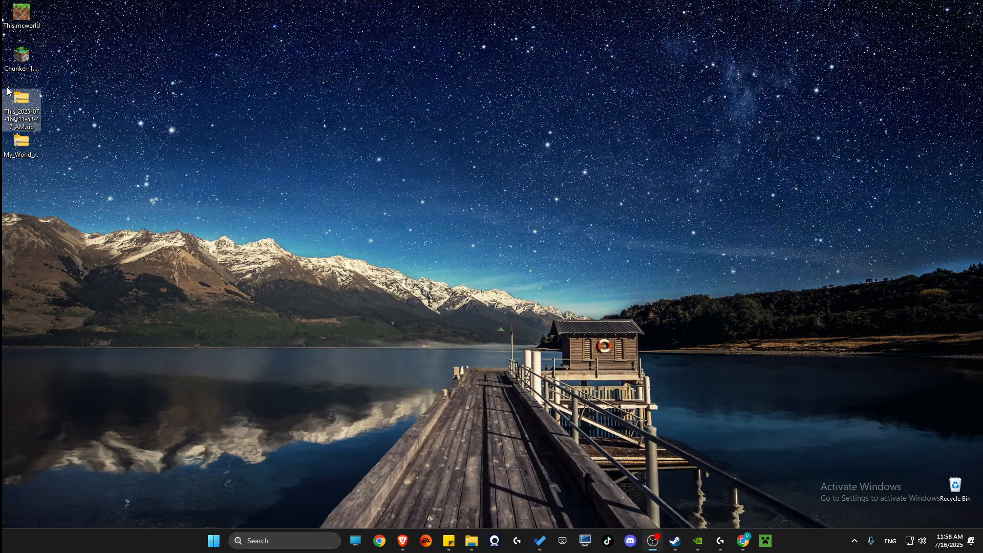
{"action": "right_click", "coordinate": [21, 113]}
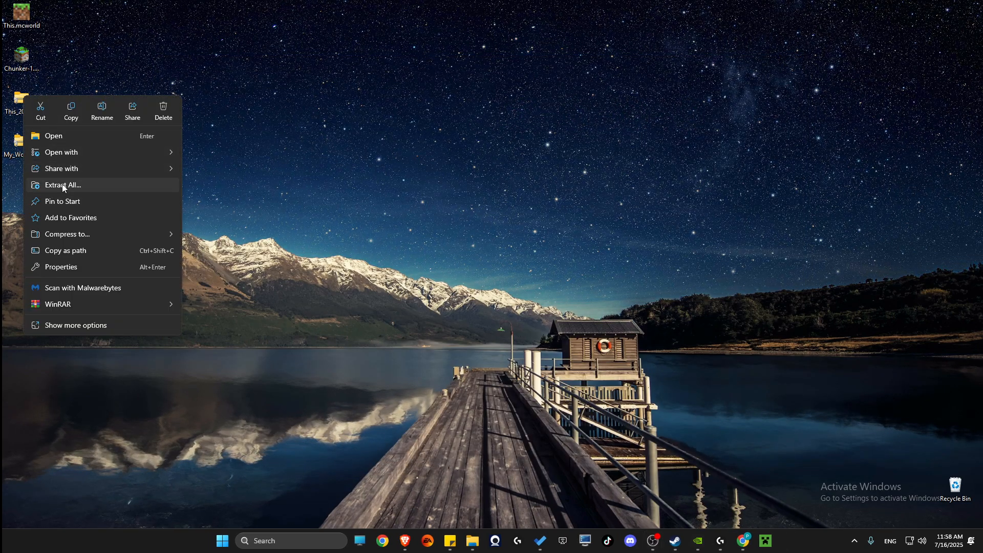
{"action": "left_click", "coordinate": [62, 184]}
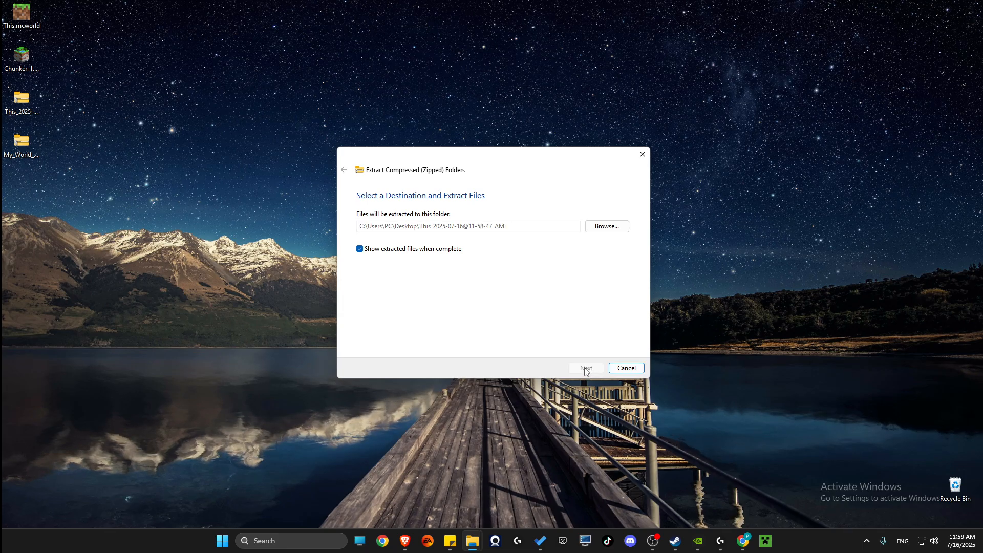
{"action": "left_click", "coordinate": [585, 368]}
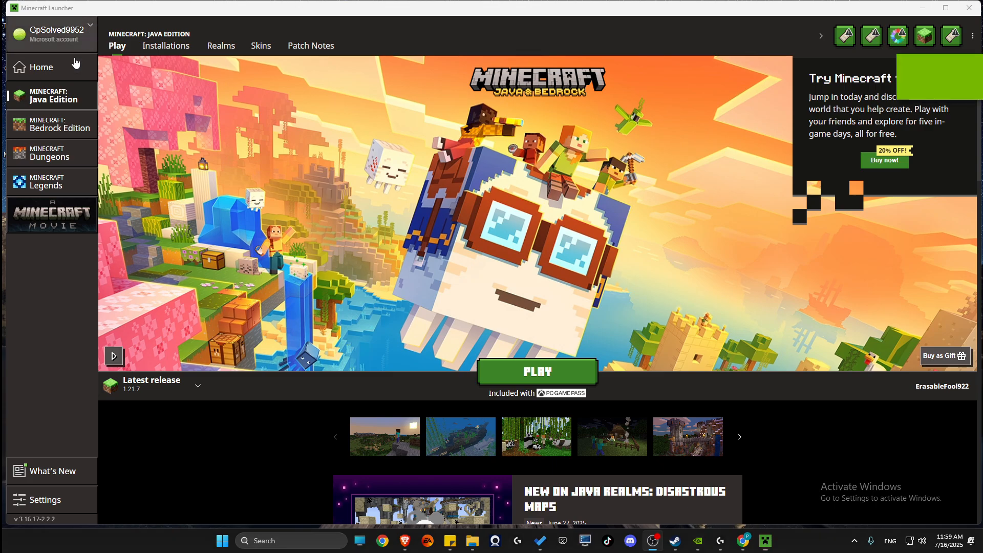
- Show the Java Edition Installations list with fabric-loader-1.21.7 and Latest release
{"action": "left_click", "coordinate": [166, 45]}
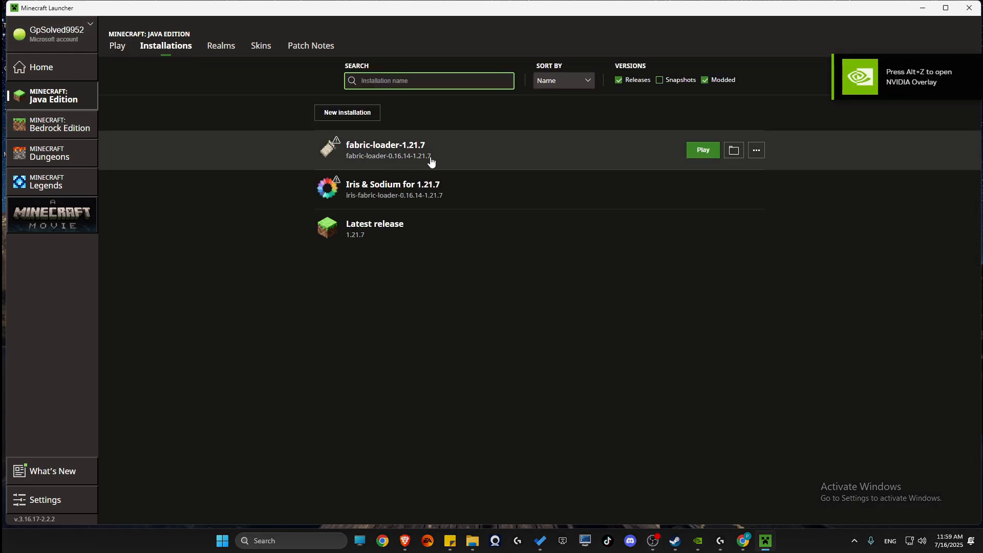
{"action": "mouse_move", "coordinate": [462, 175]}
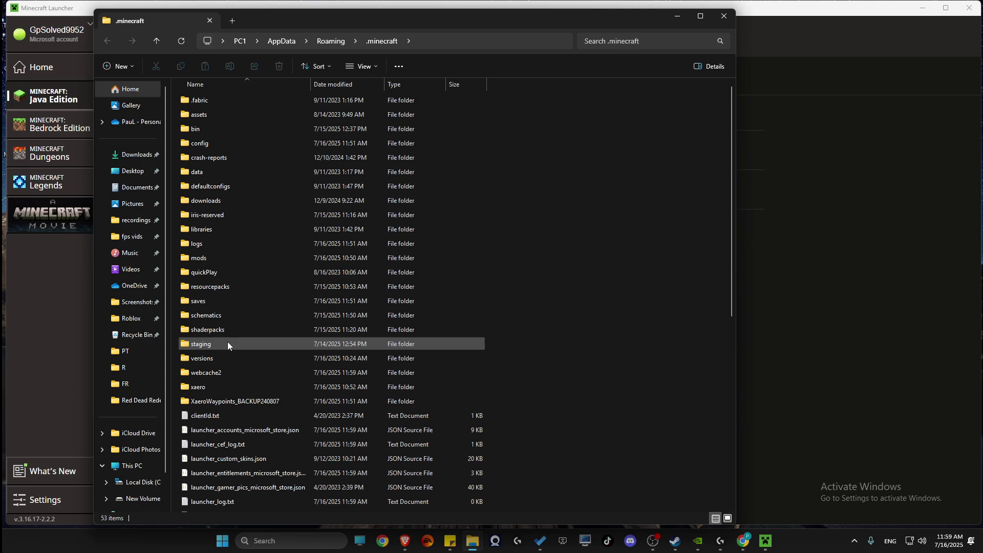
- Move the This_2025-07-16@11-58-47_AM folder into the .minecraft saves folder
{"action": "double_click", "coordinate": [200, 301]}
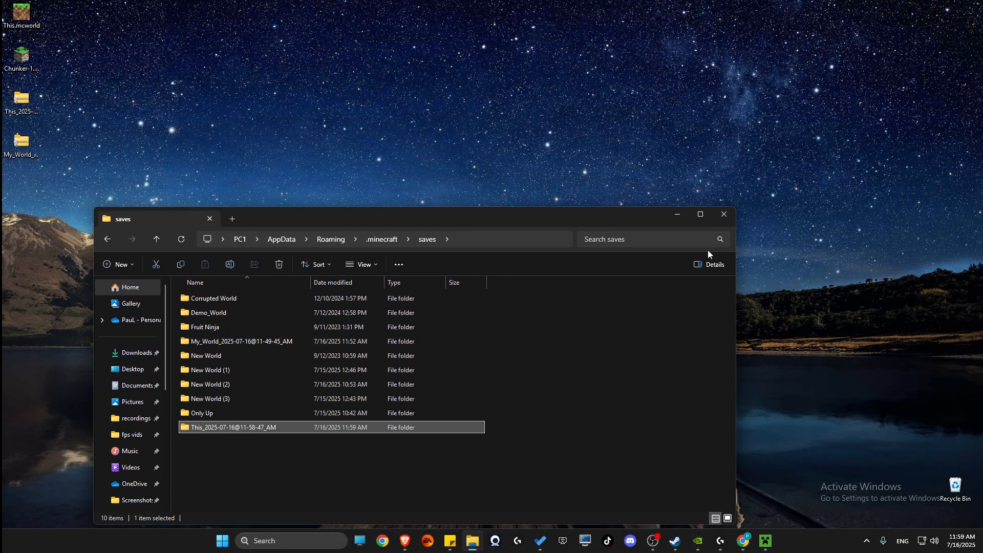
{"action": "left_click", "coordinate": [765, 541]}
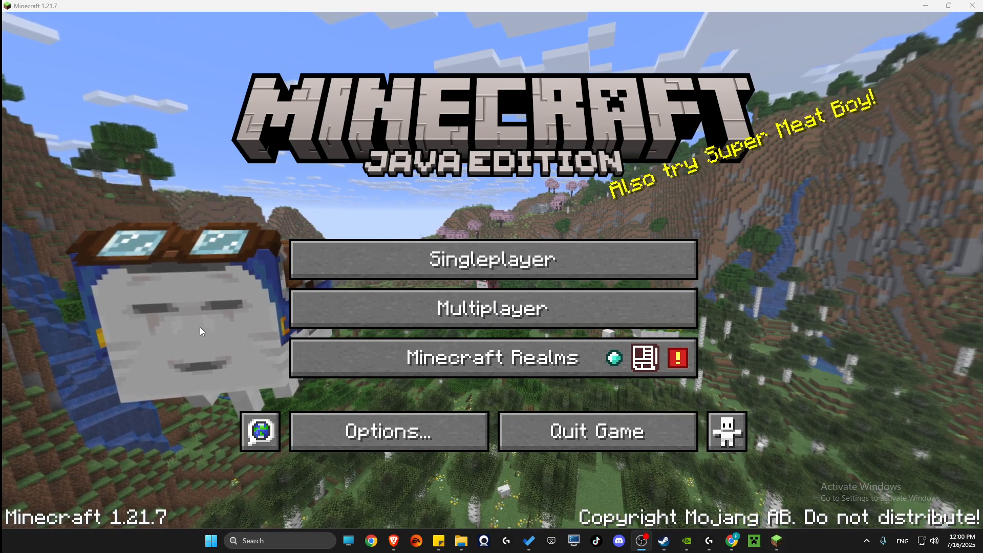
- Open the converted world from the Singleplayer list and pause with Esc
{"action": "left_click", "coordinate": [493, 260]}
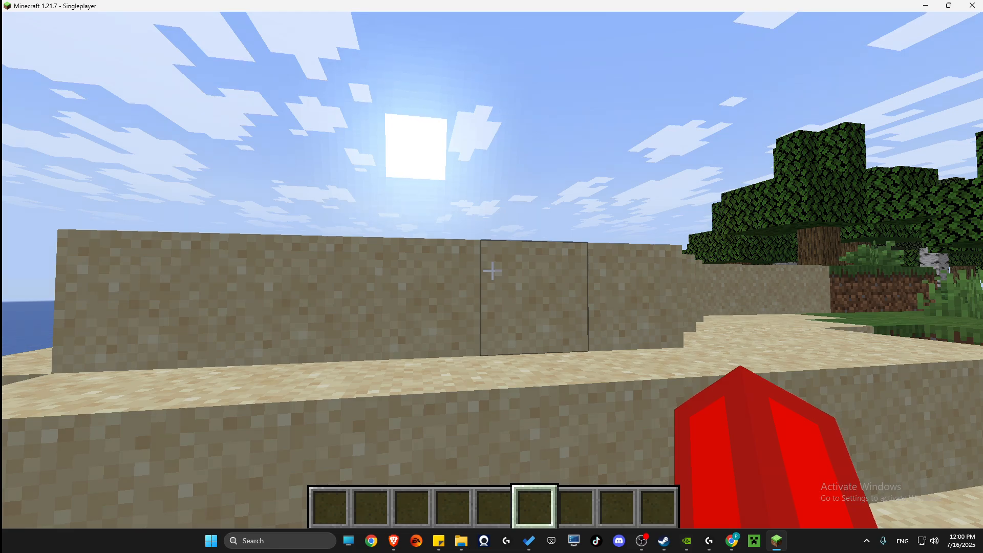
{"action": "key", "text": "Escape"}
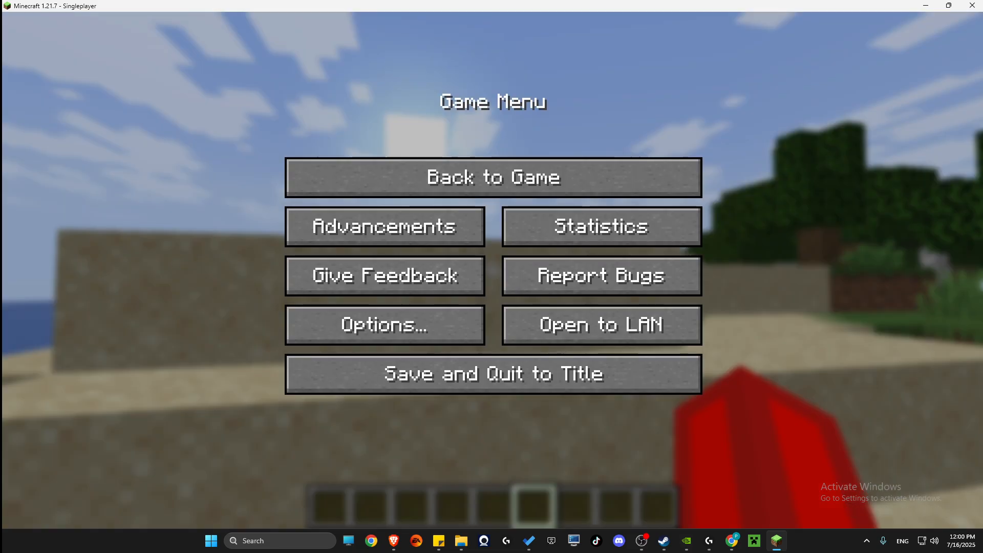